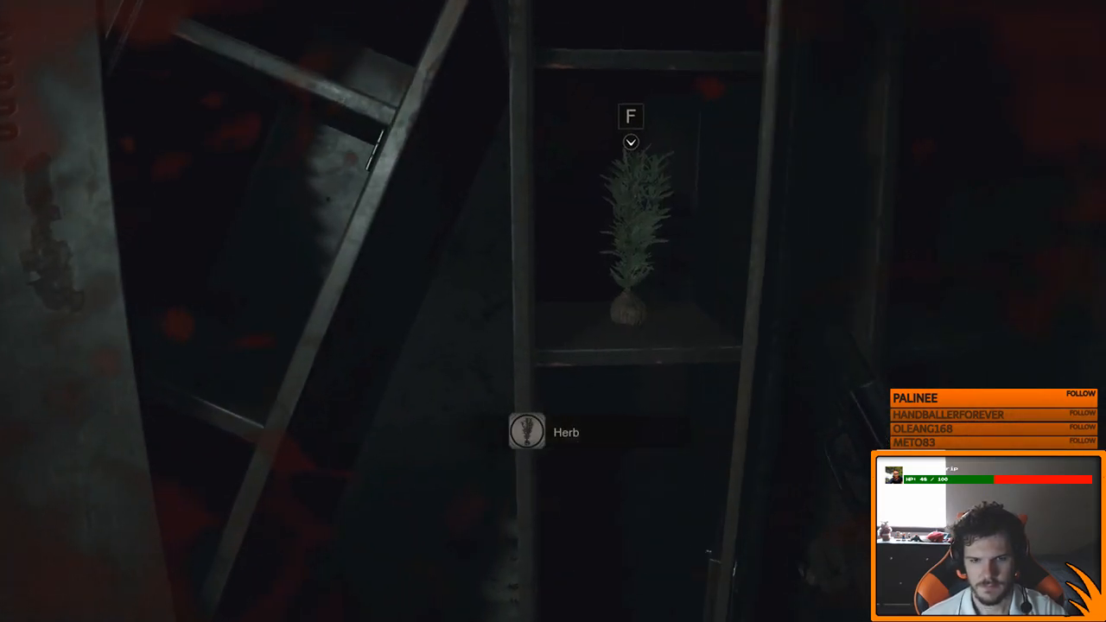
key("tab")
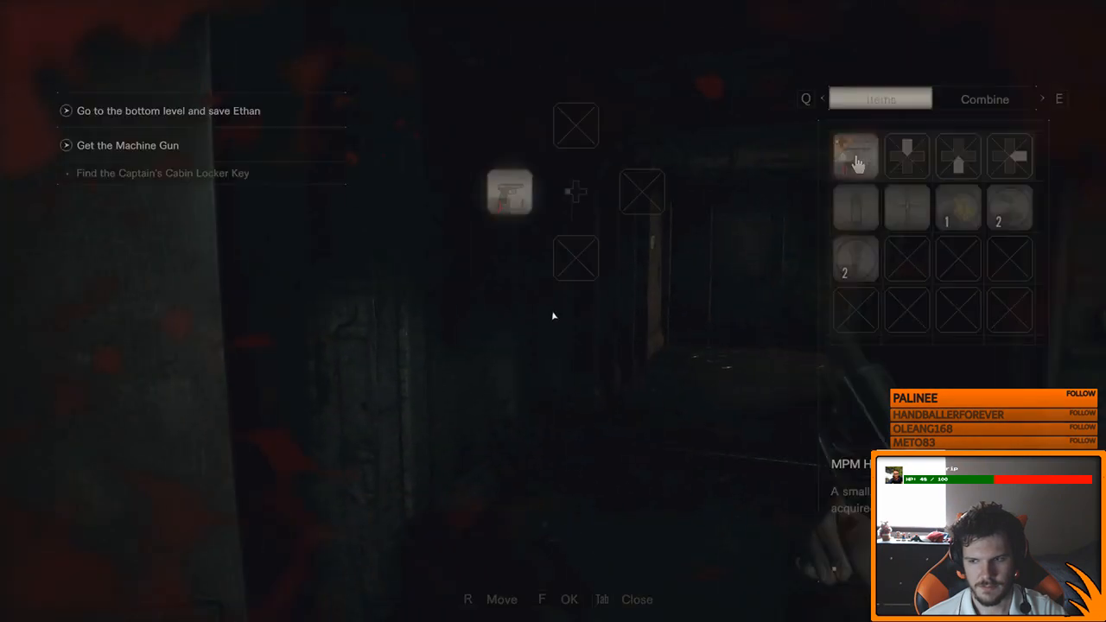
left_click(854, 155)
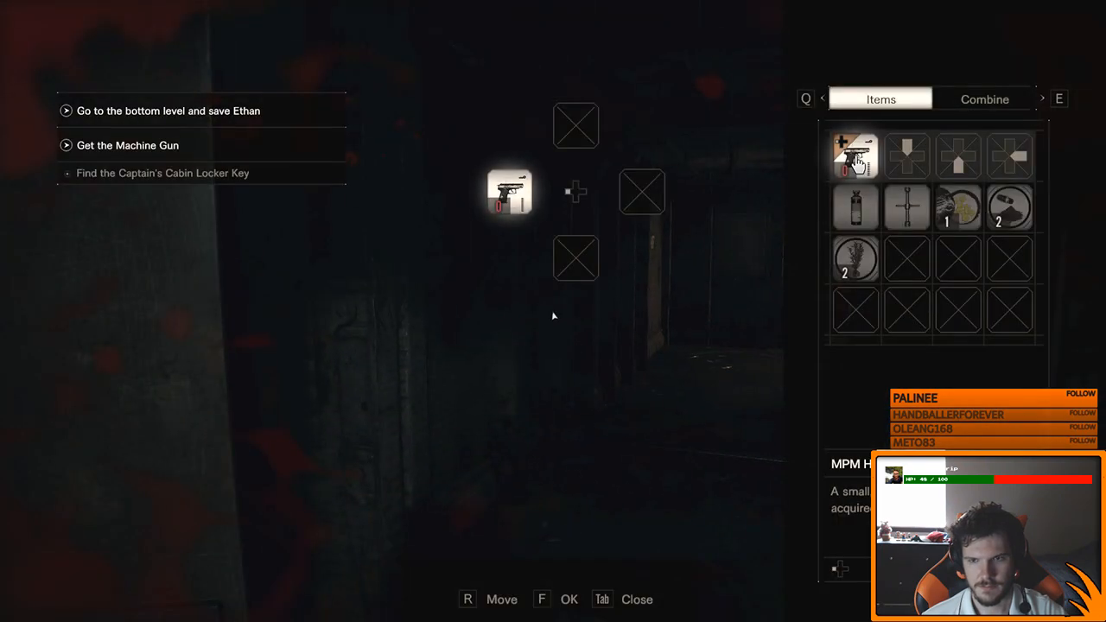
key("Tab")
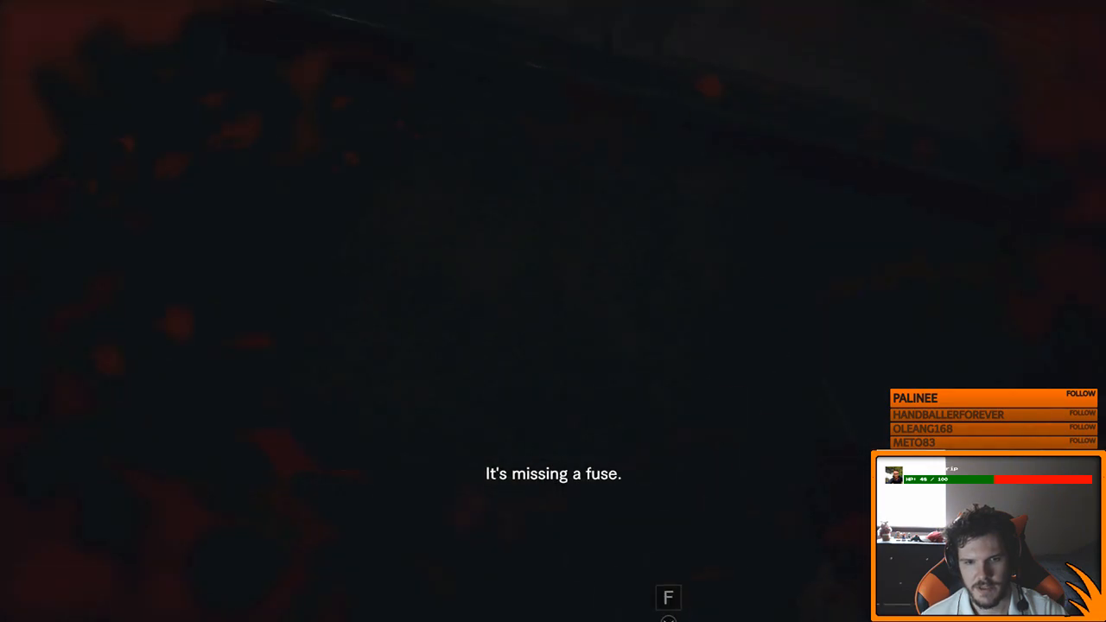
key("f")
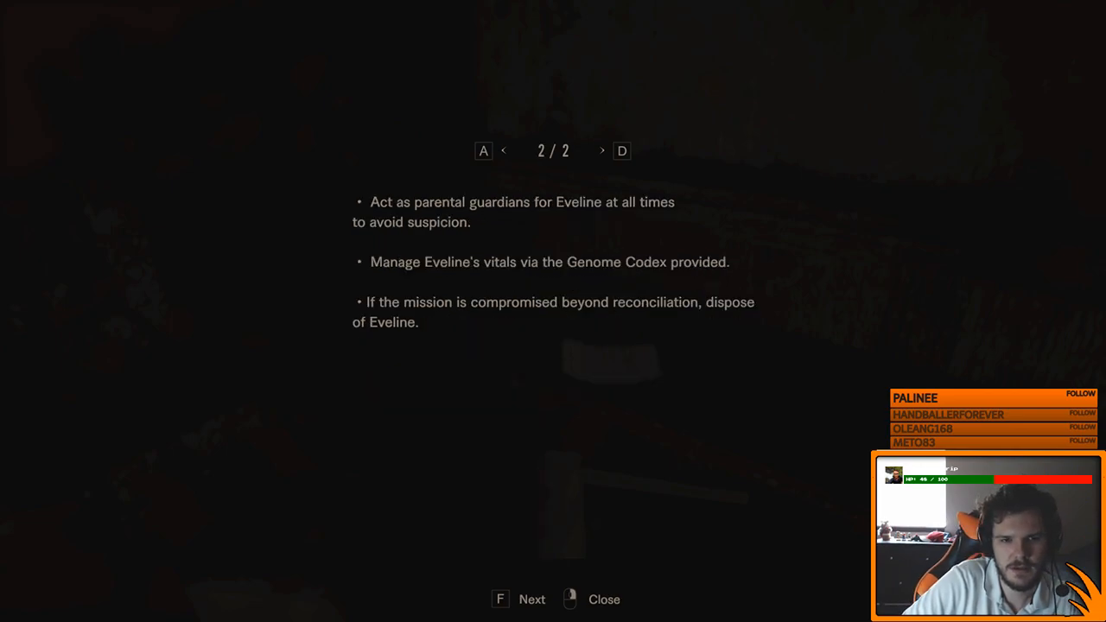
left_click(605, 598)
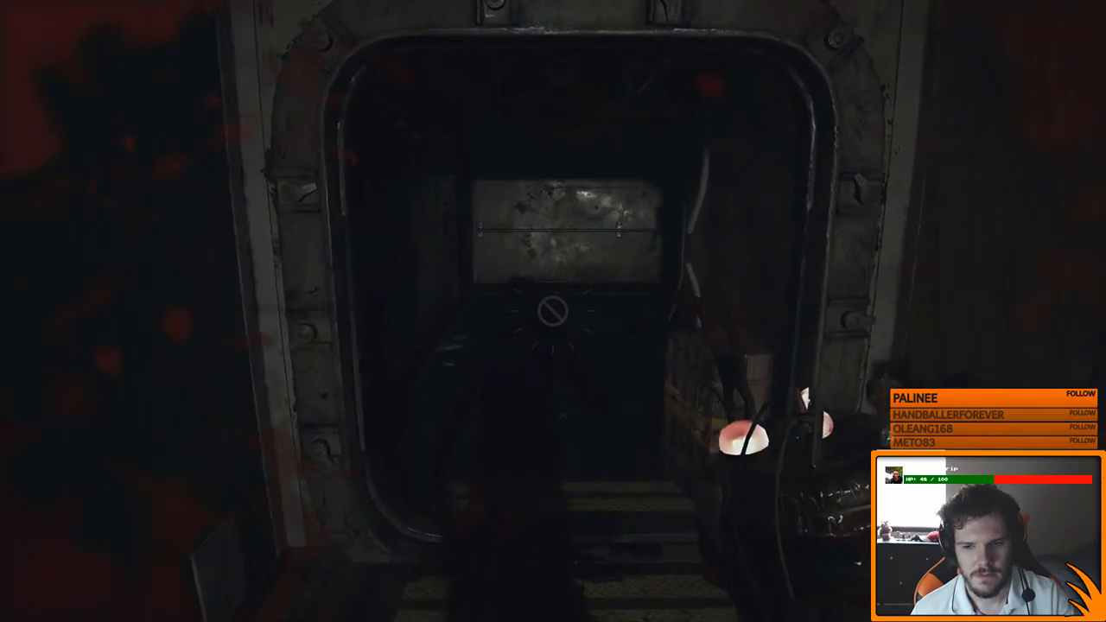
key("tab")
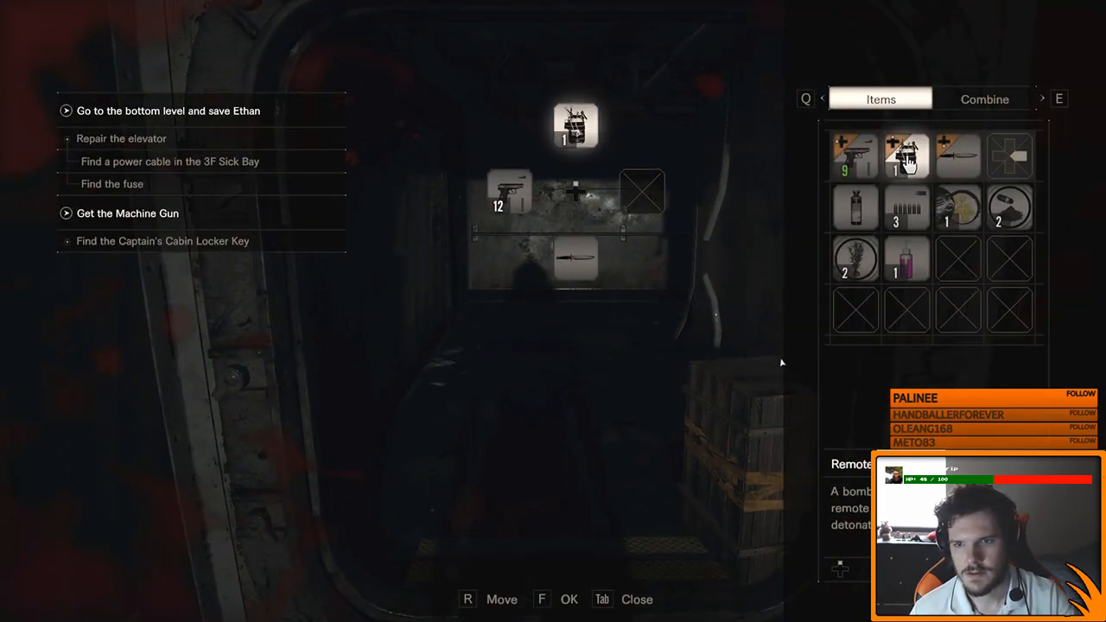
key("Tab")
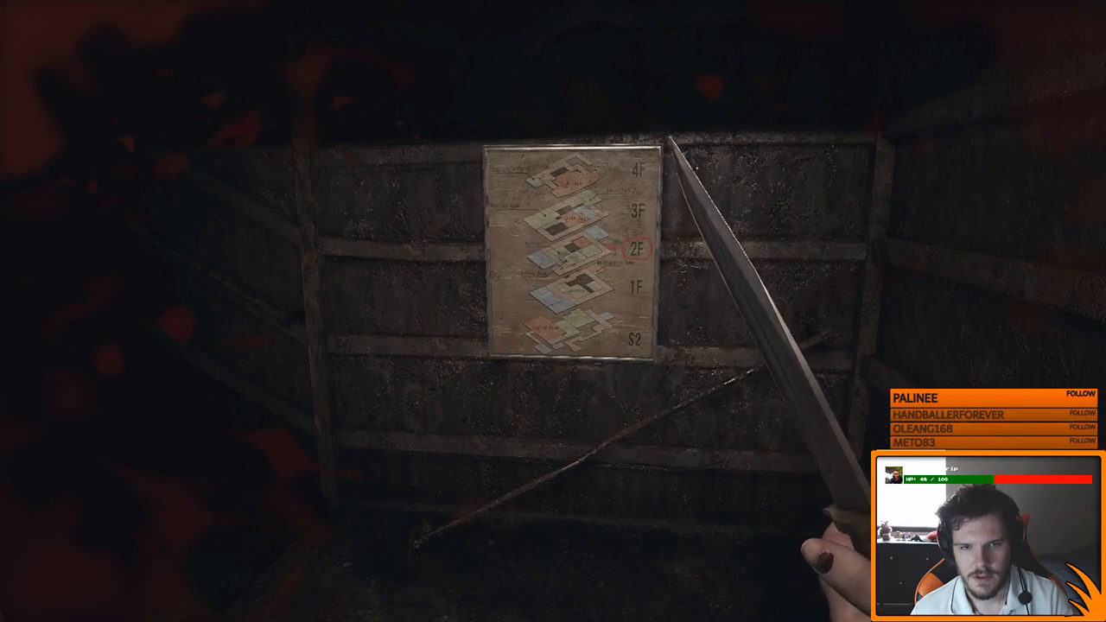
key("tab")
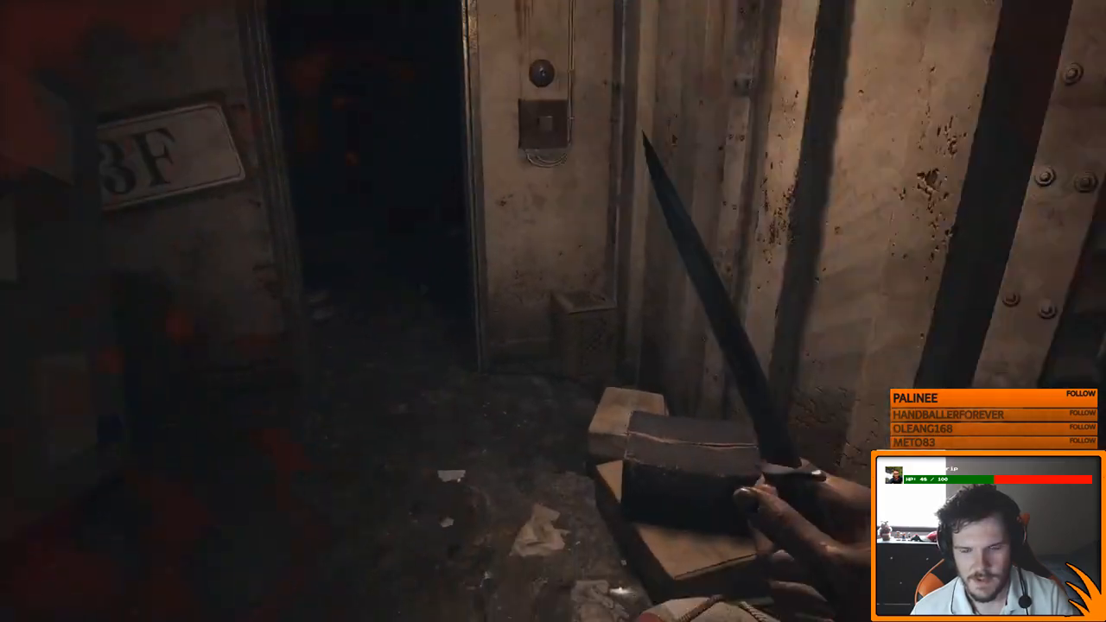
mouse_move(554, 311)
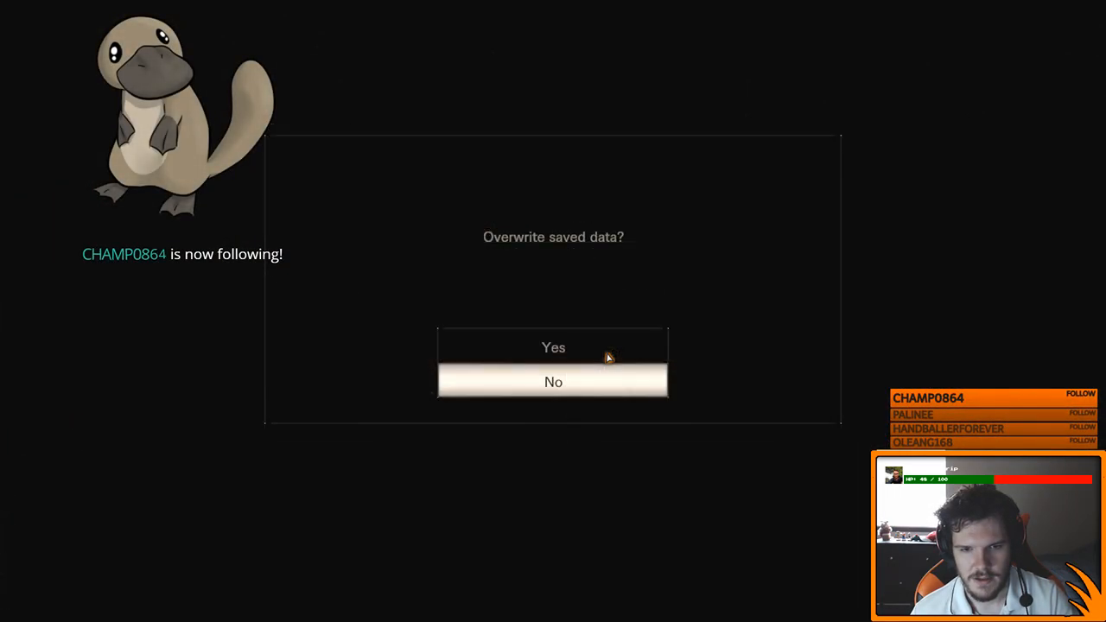
left_click(553, 347)
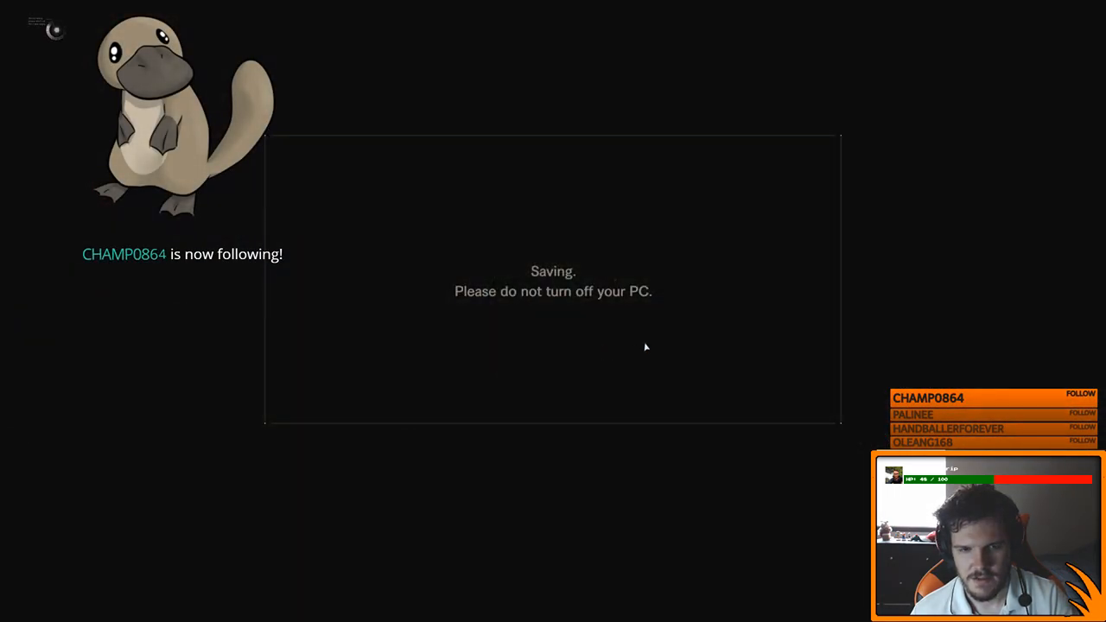
mouse_move(629, 344)
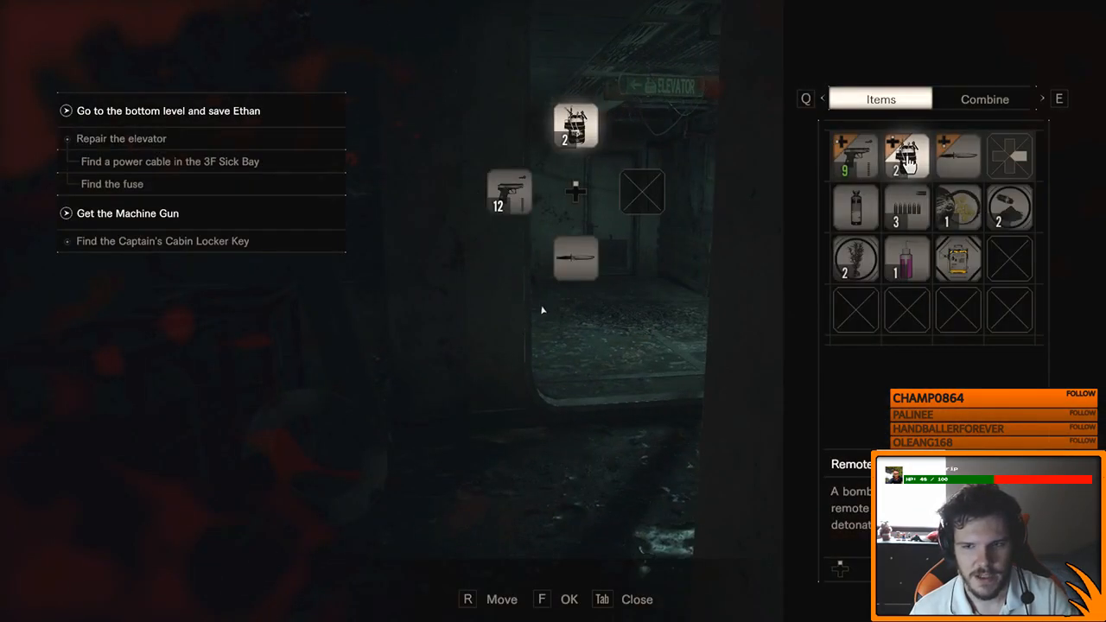
left_click(985, 99)
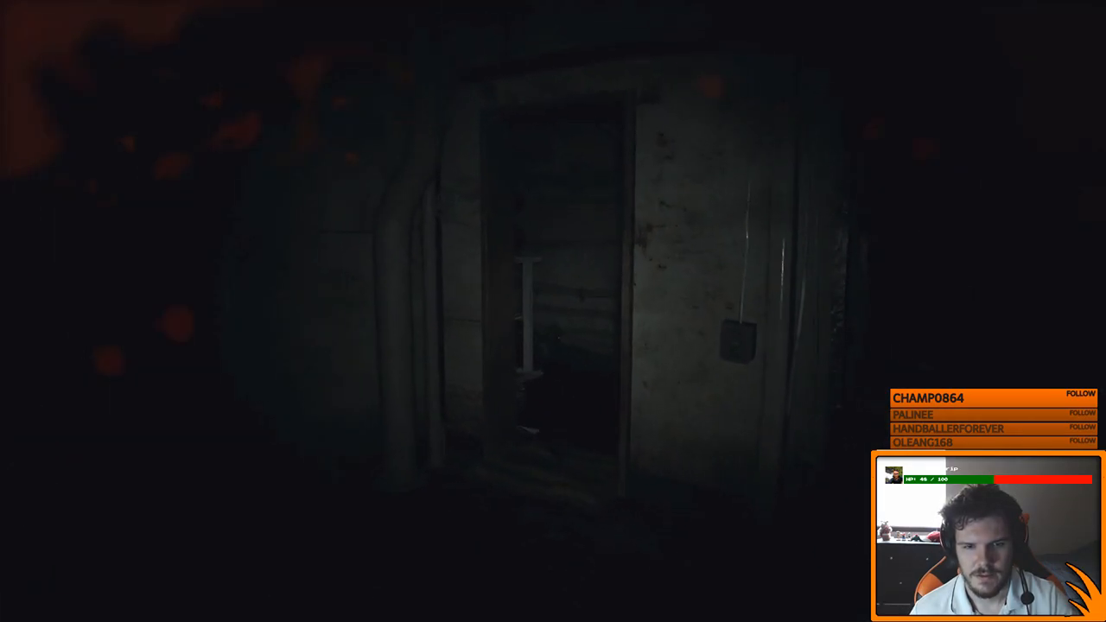
mouse_move(553, 311)
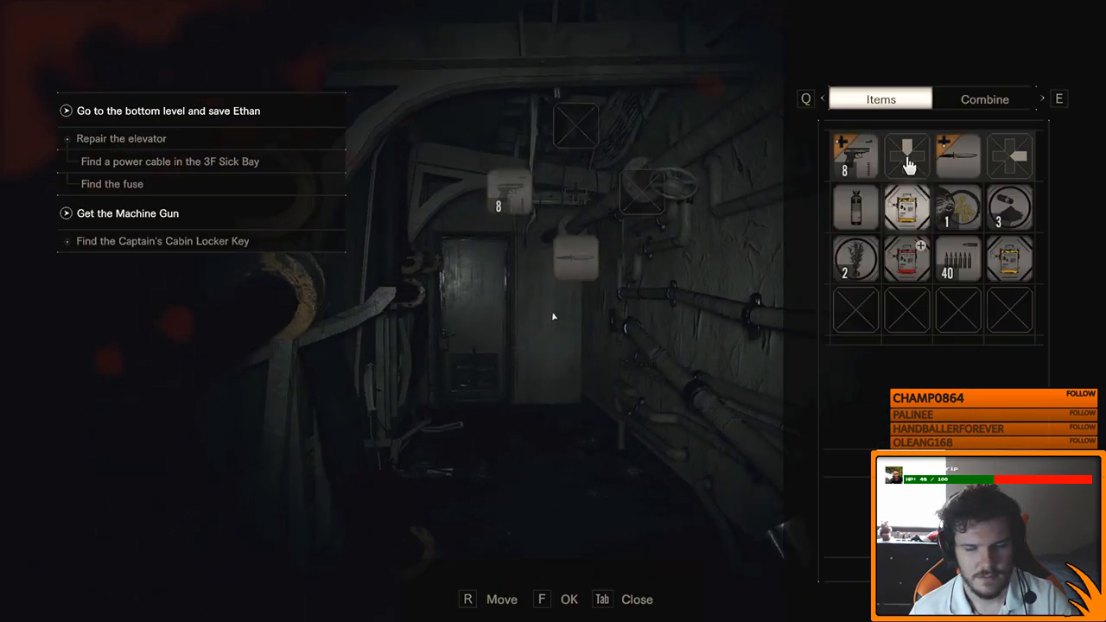
left_click(985, 98)
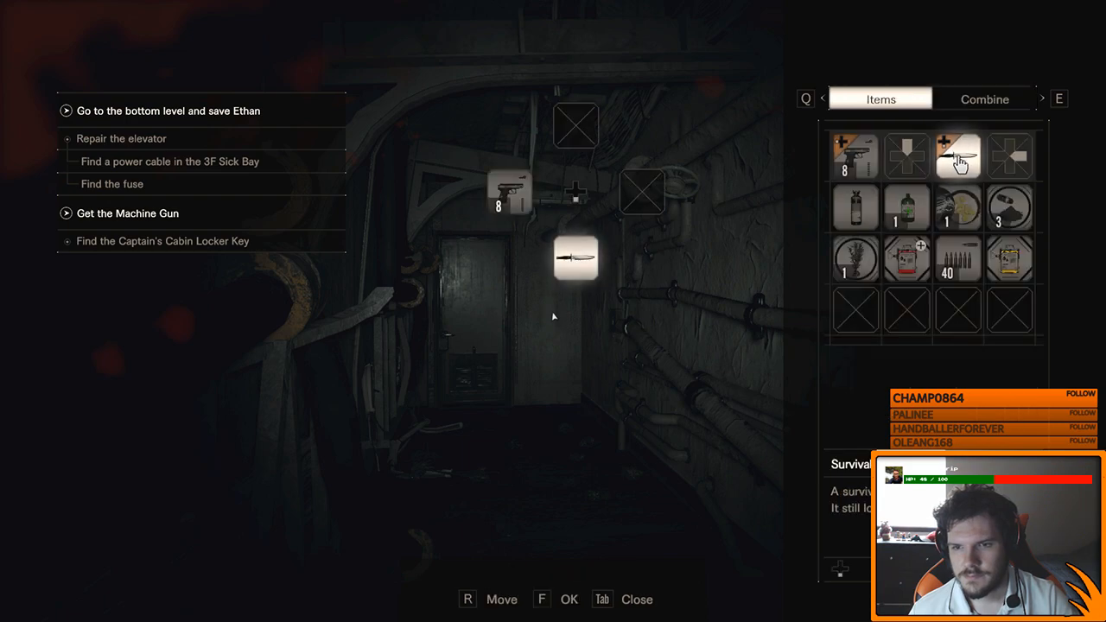
left_click(985, 98)
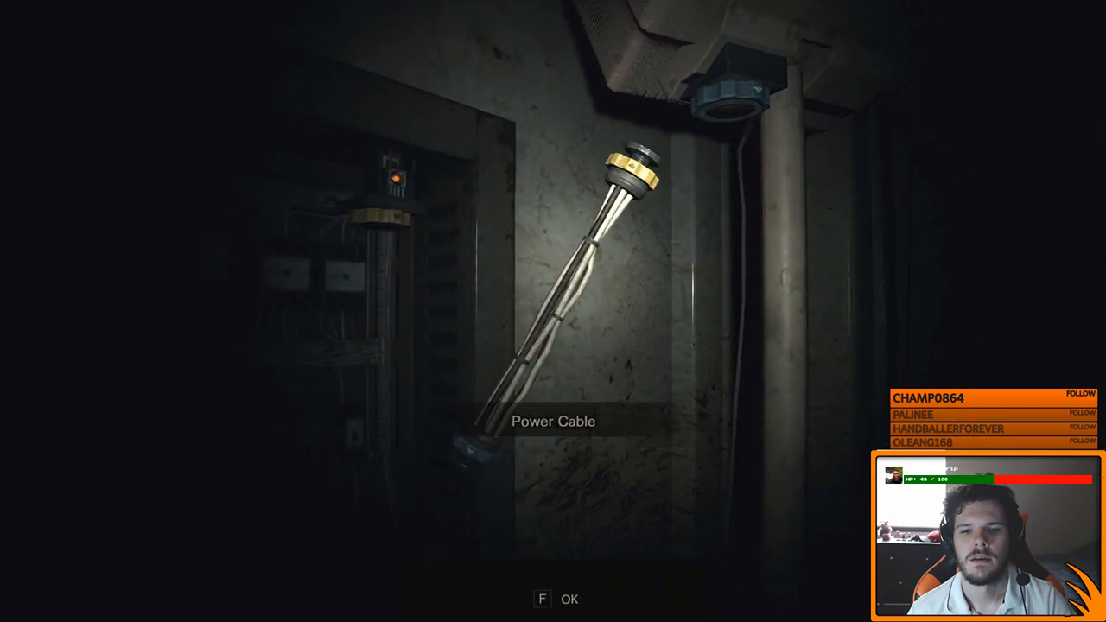
key("f")
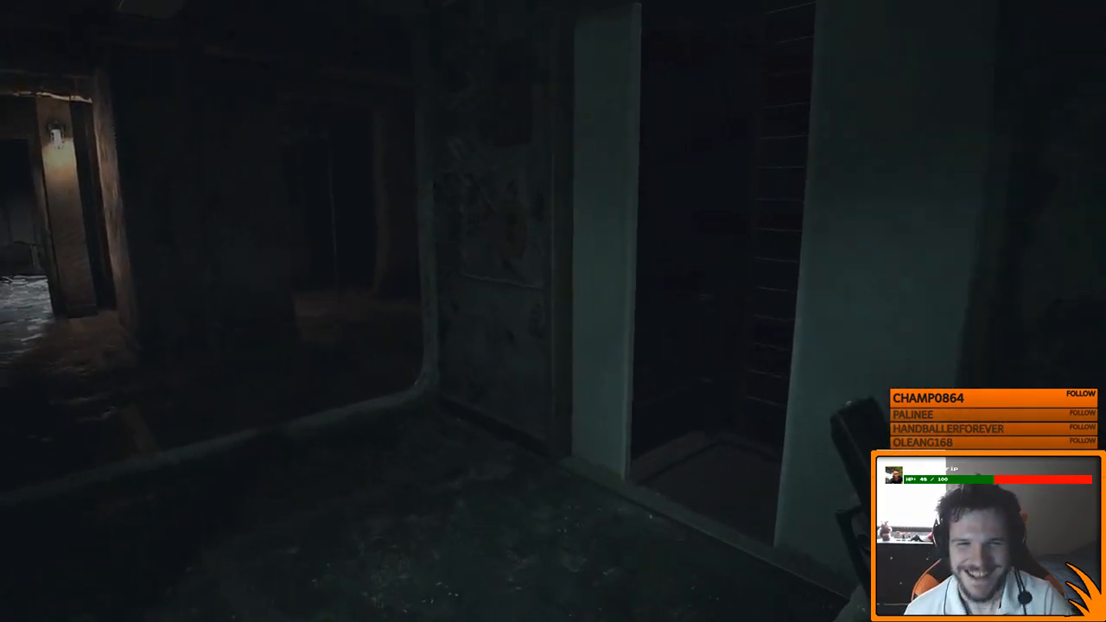
key("Tab")
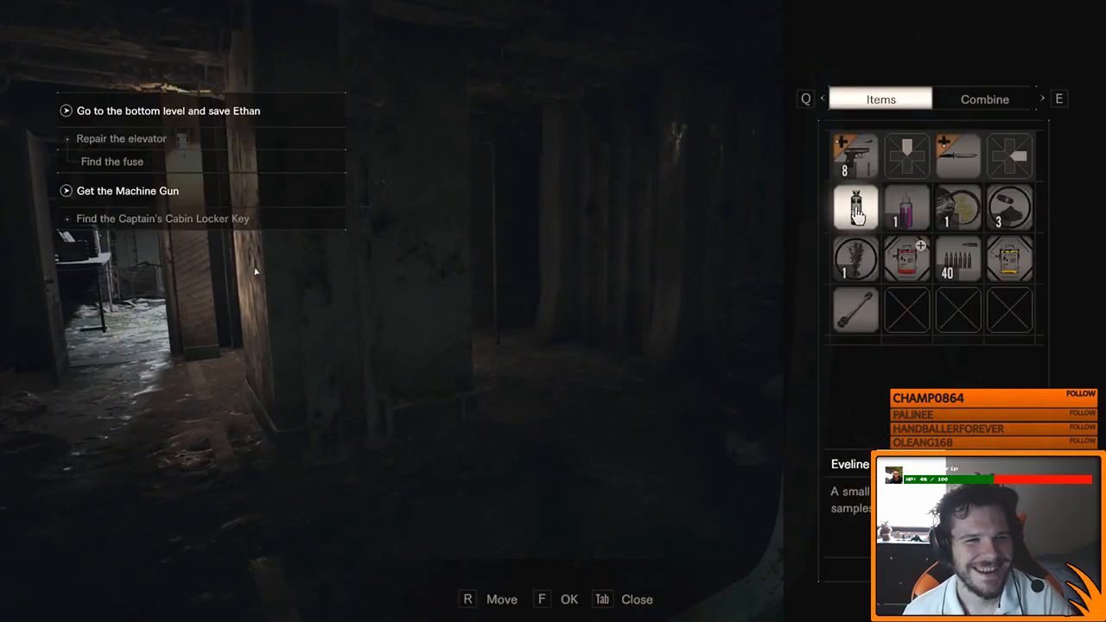
mouse_move(182, 235)
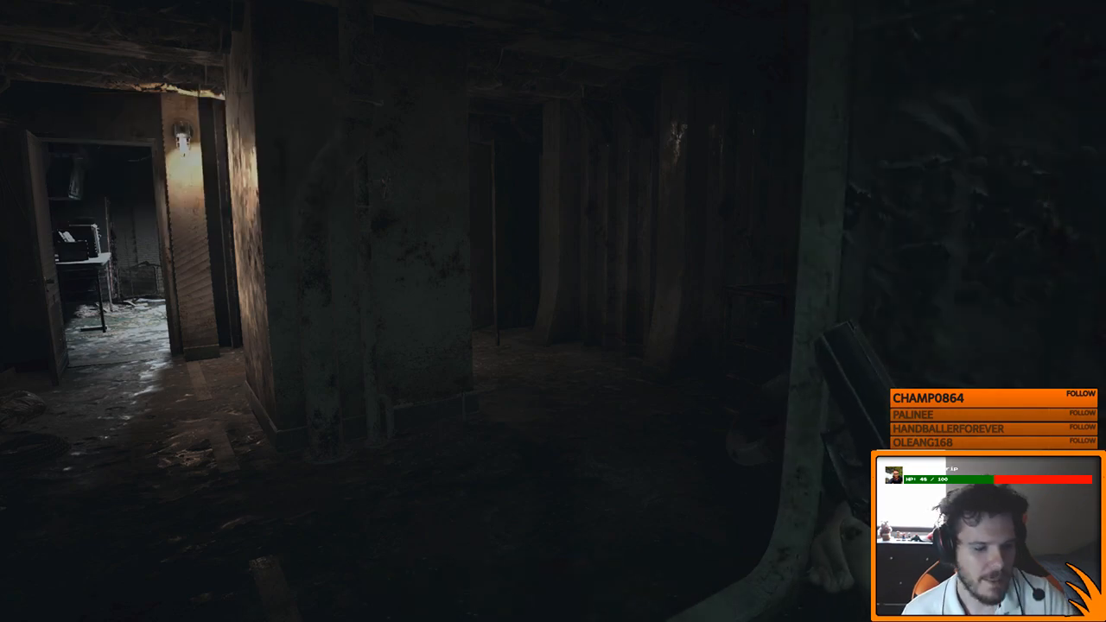
key("Tab")
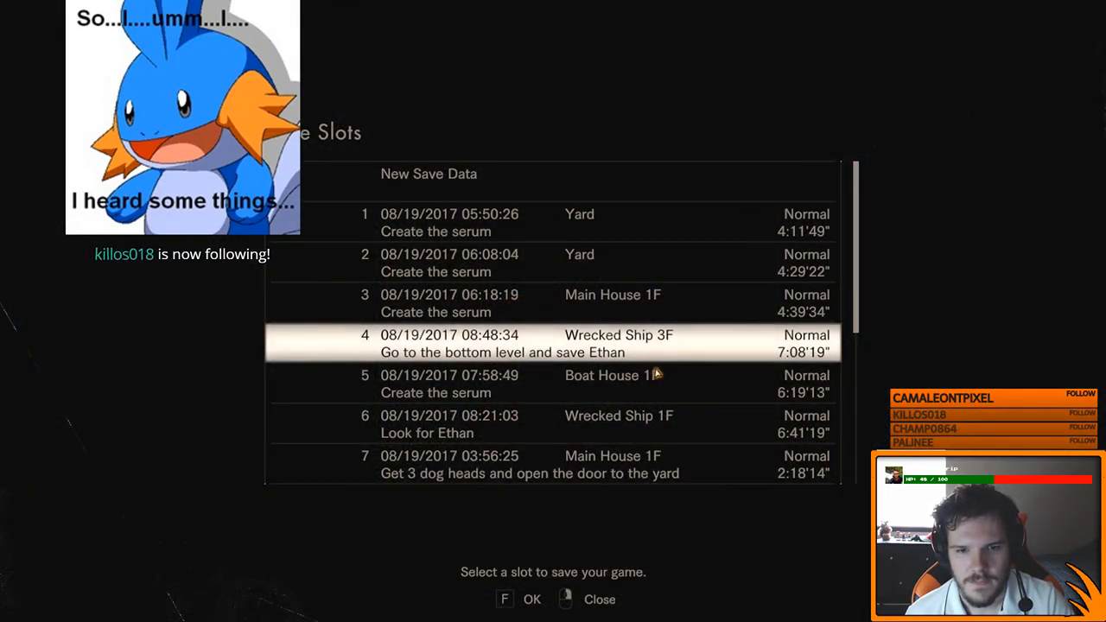
scroll("down", 3)
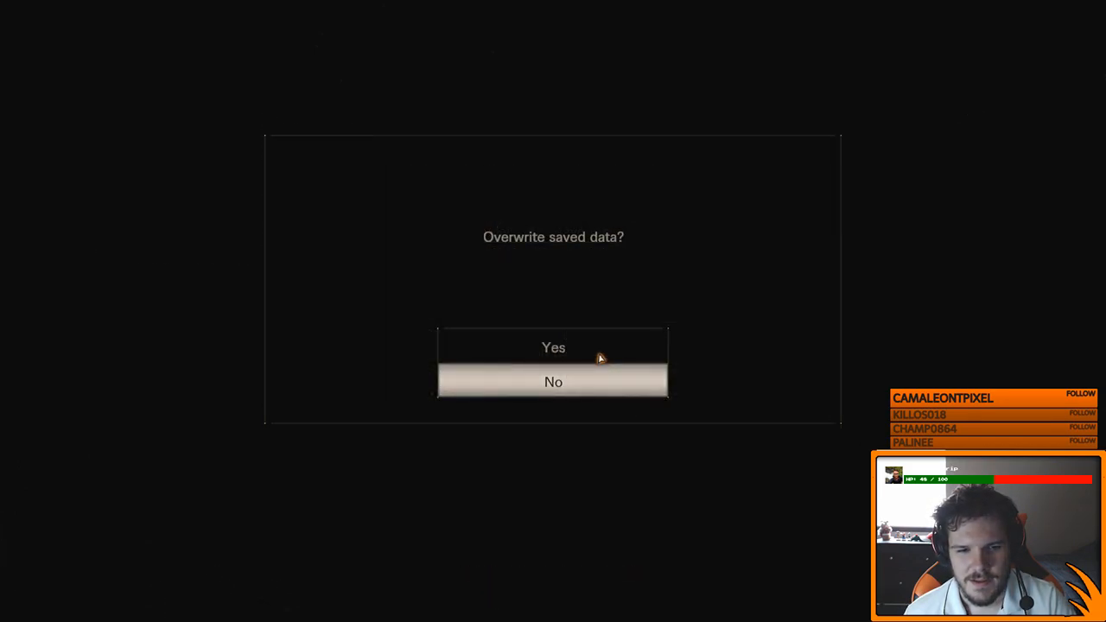
left_click(553, 345)
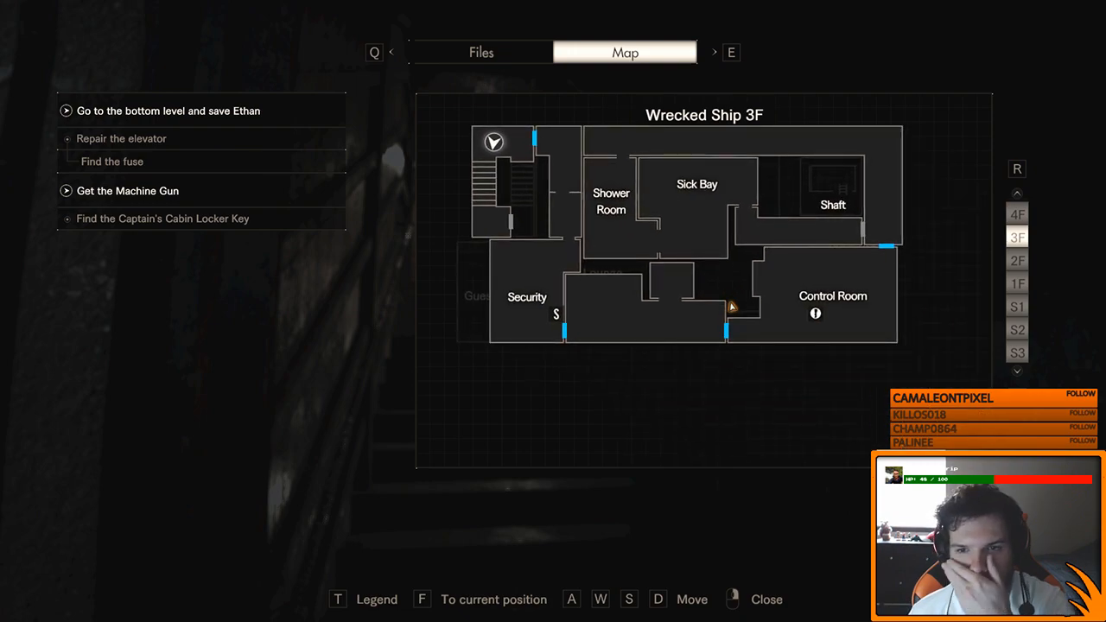
left_click(1017, 283)
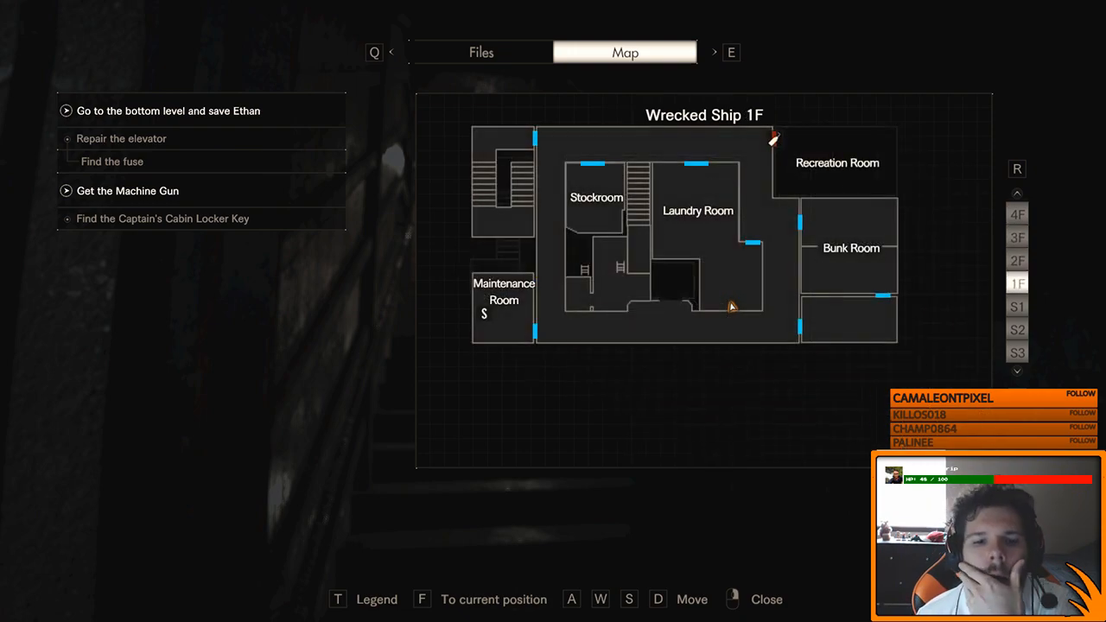
left_click(1017, 306)
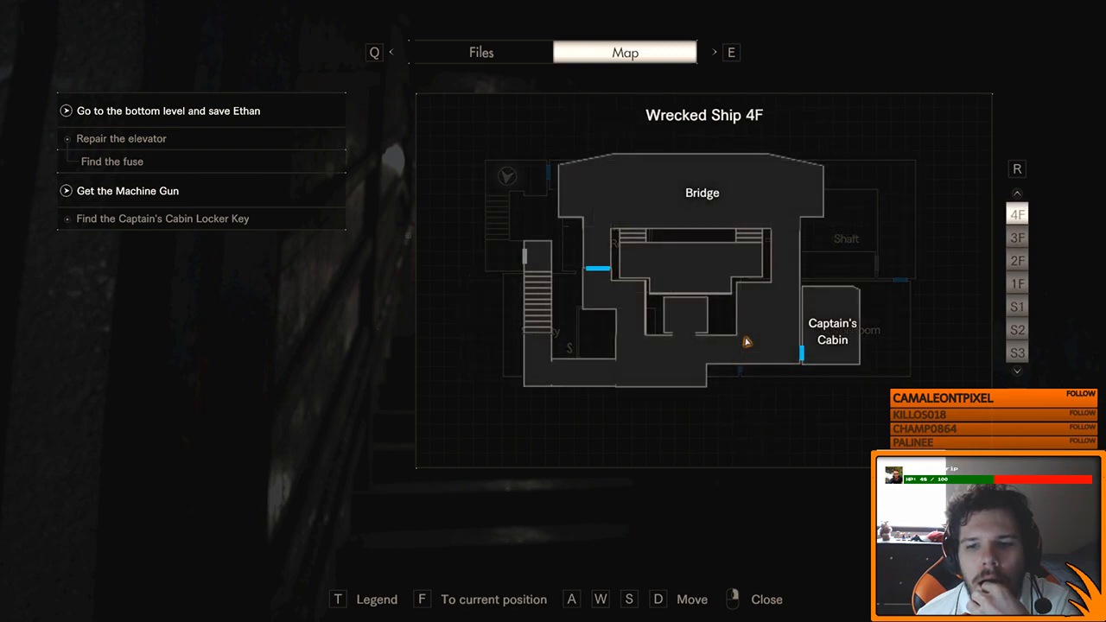
mouse_move(819, 358)
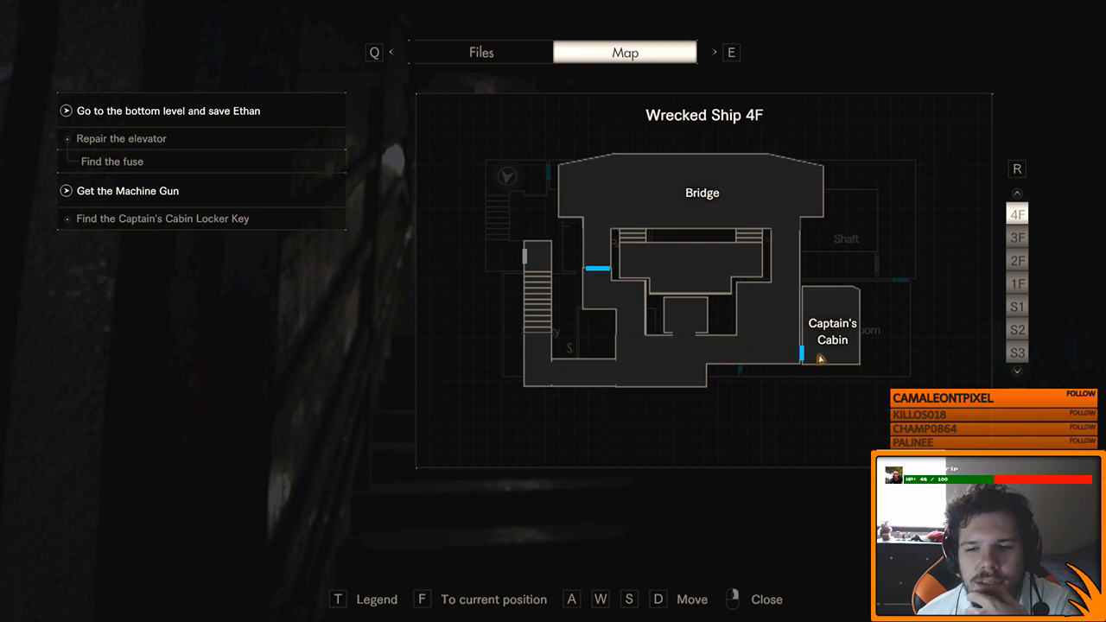
left_click(1017, 237)
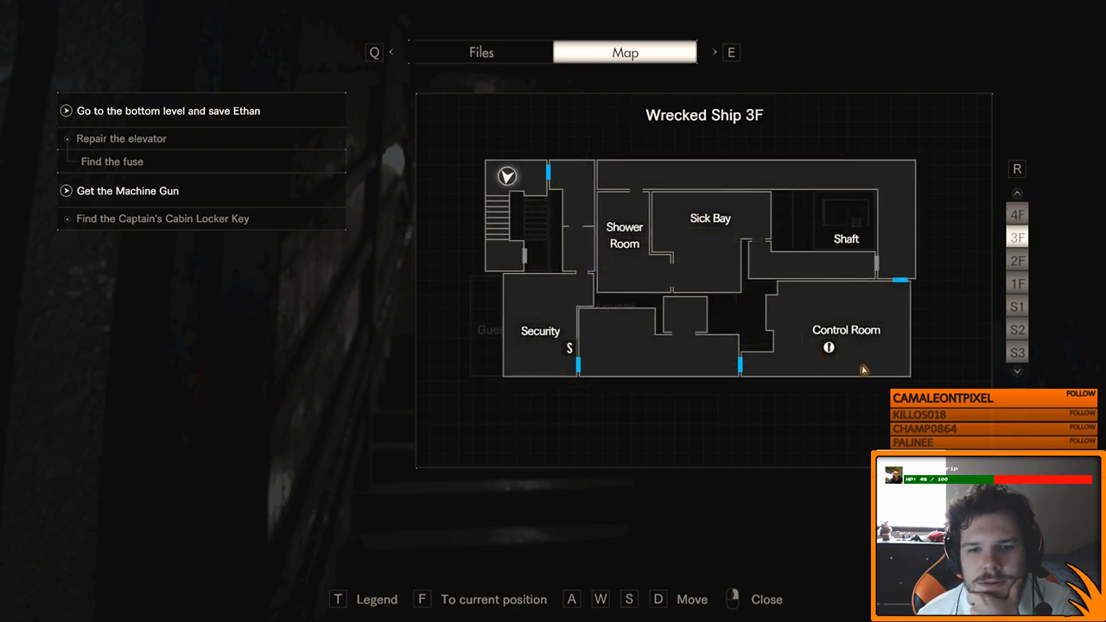
left_click(1017, 259)
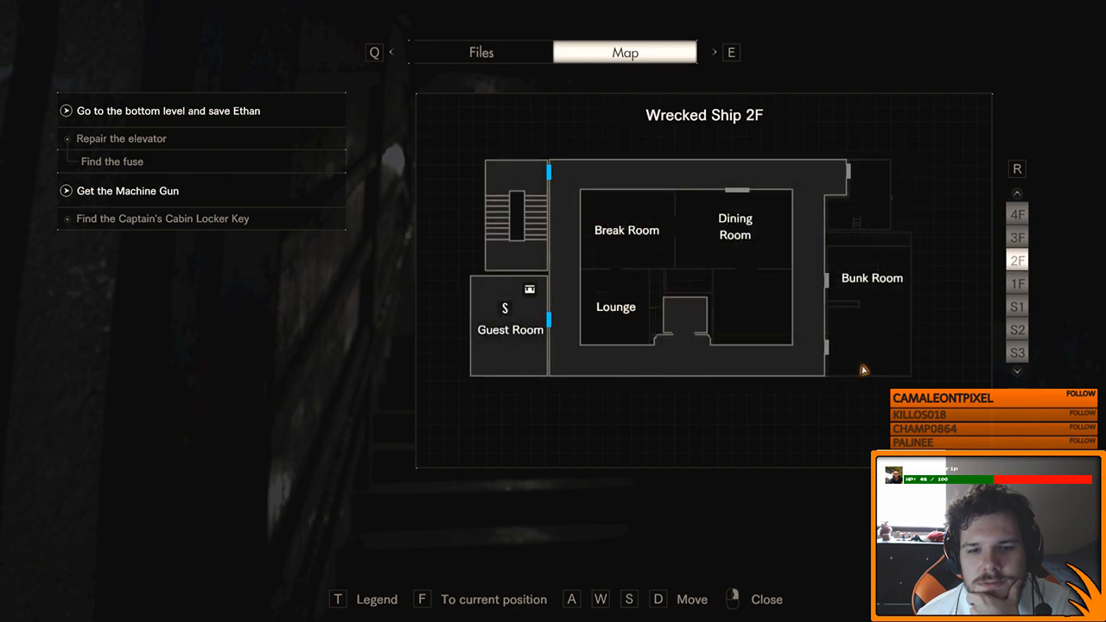
left_click(1017, 283)
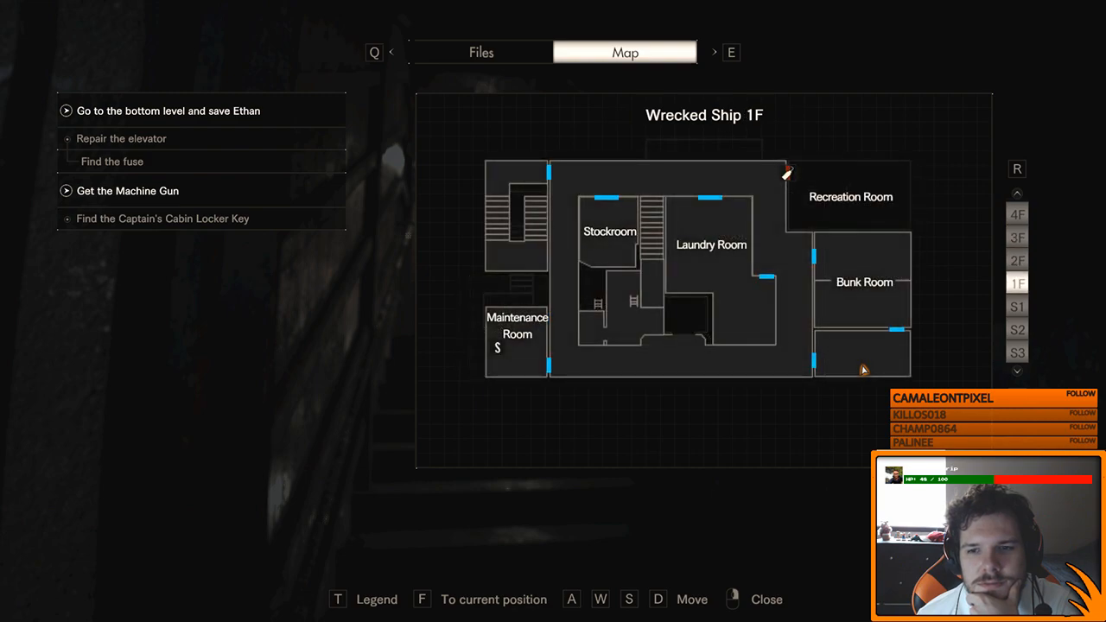
left_click(1017, 306)
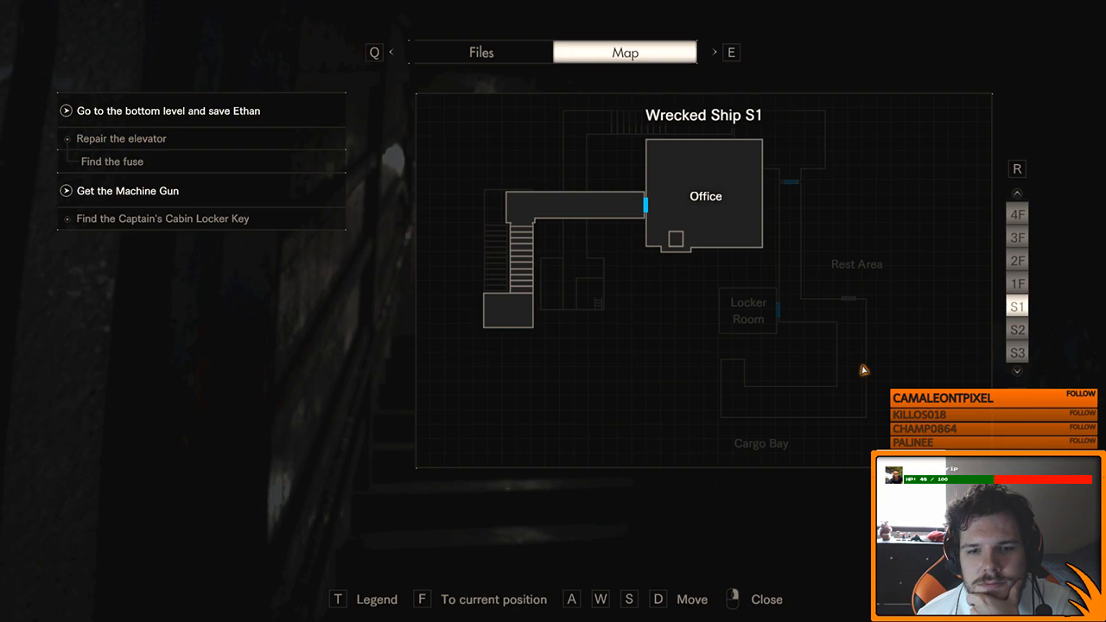
left_click(1016, 353)
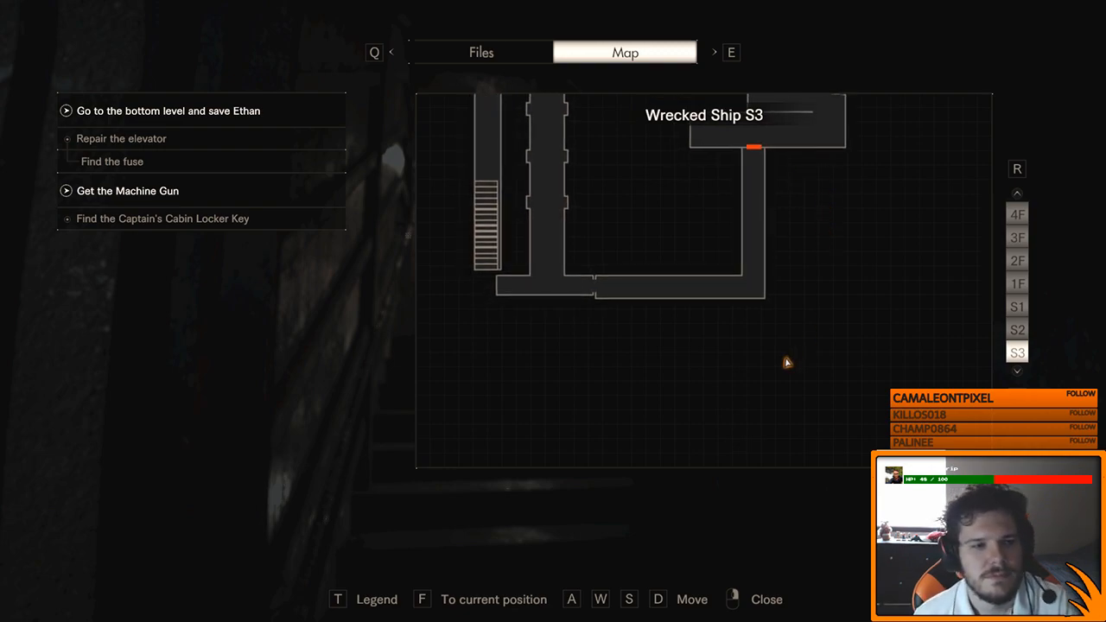
mouse_move(787, 374)
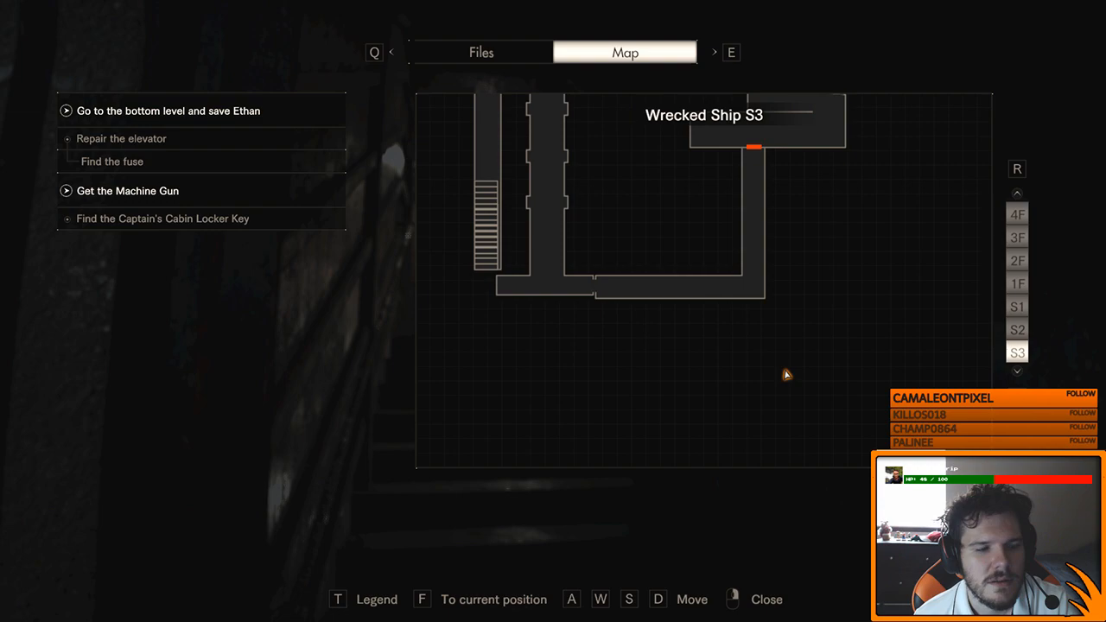
left_click(1017, 306)
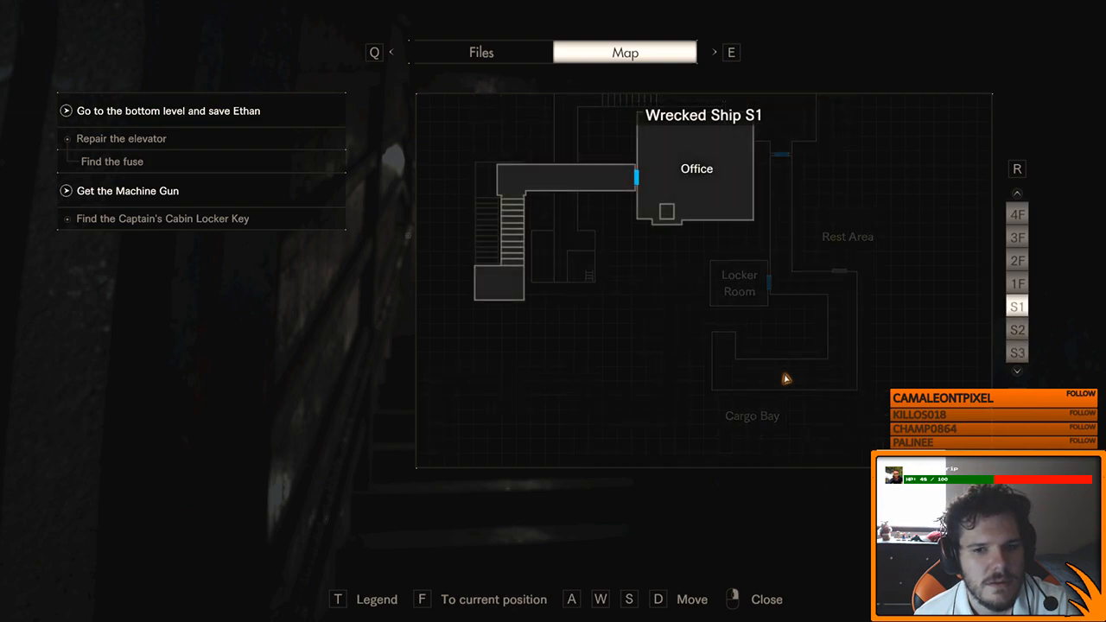
left_click(1016, 283)
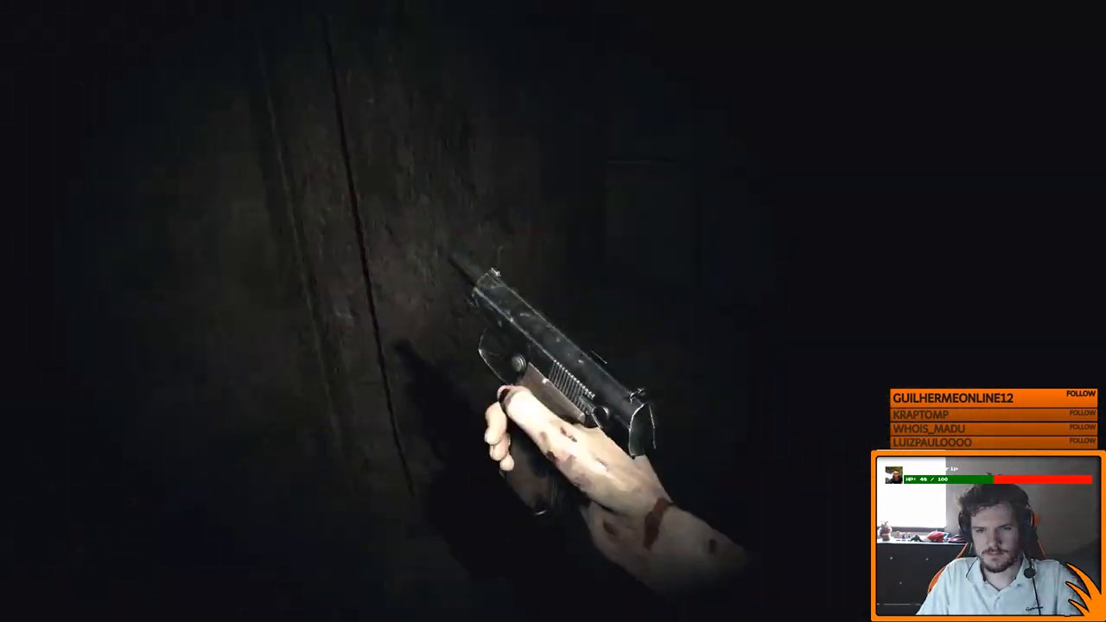
key("Tab")
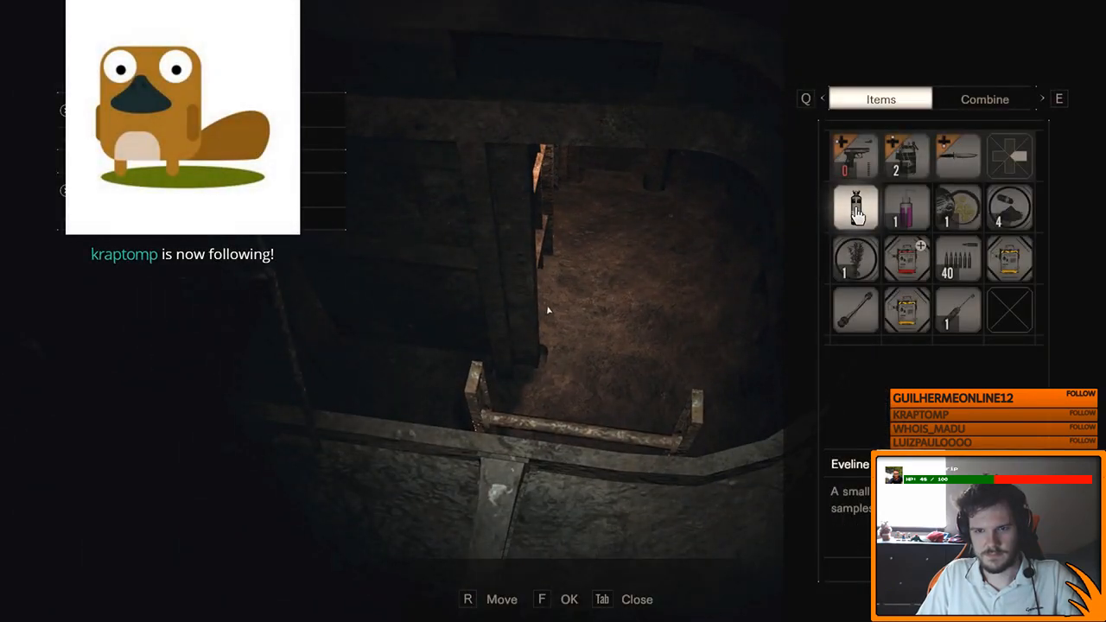
left_click(986, 99)
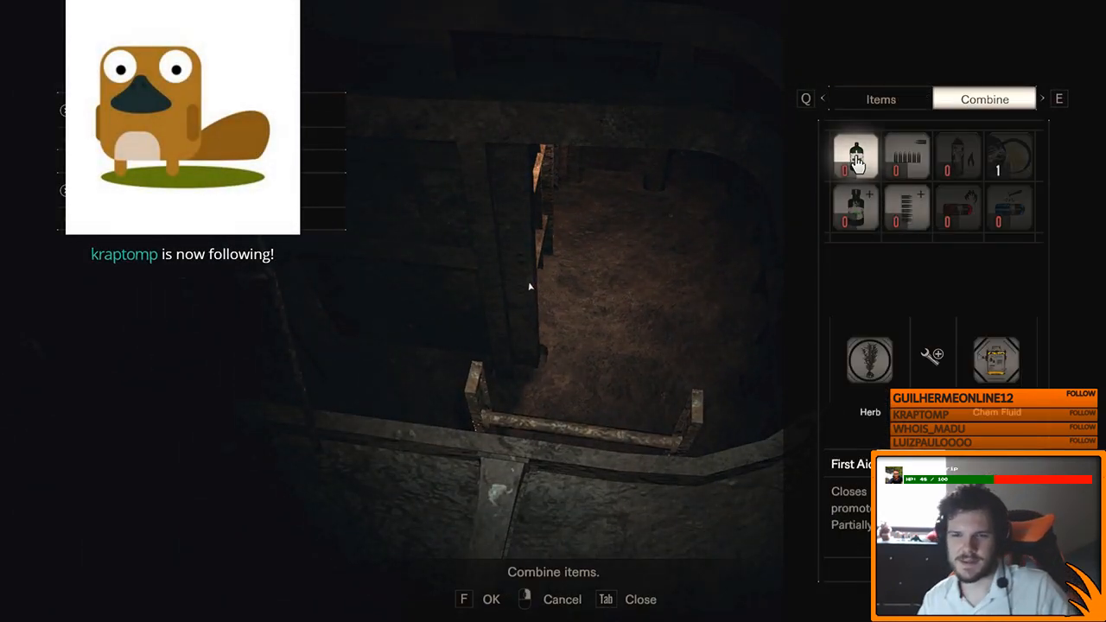
key("Tab")
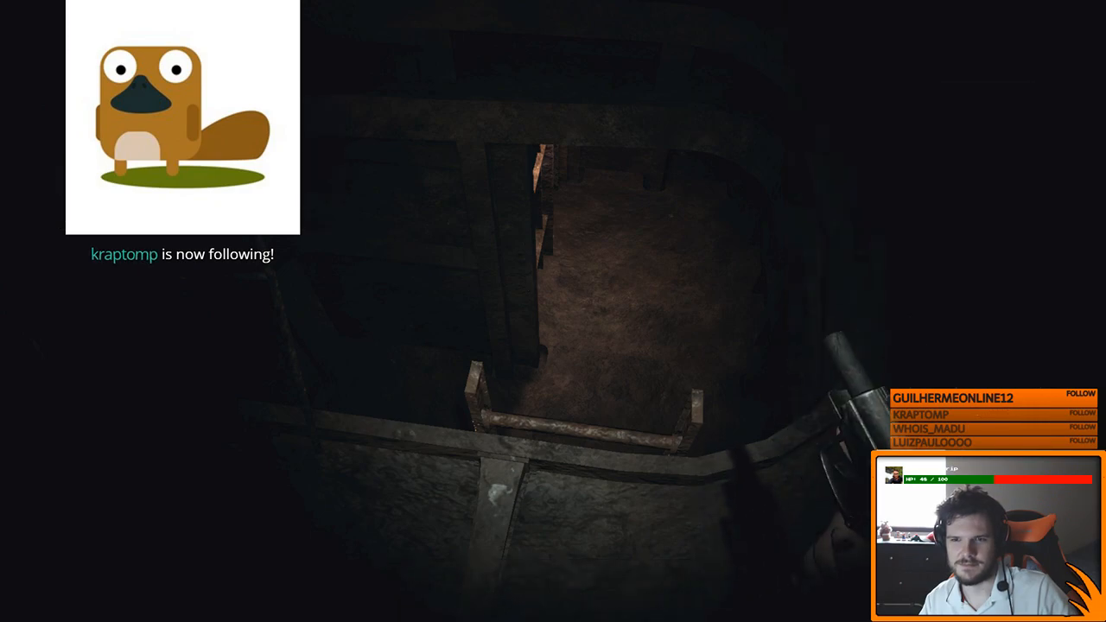
key("tab")
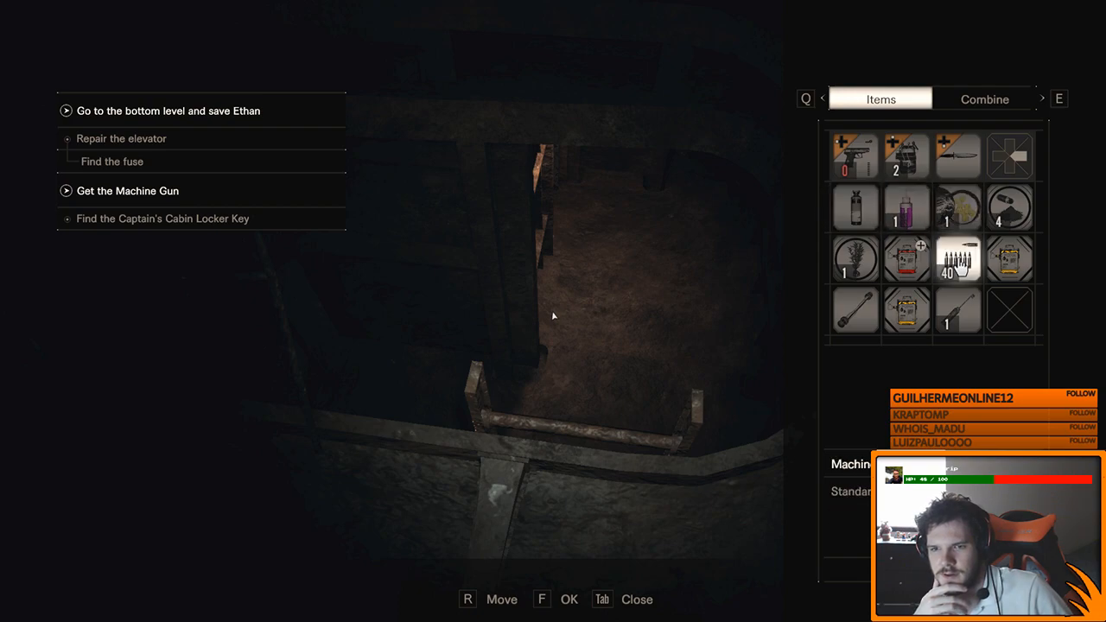
left_click(986, 99)
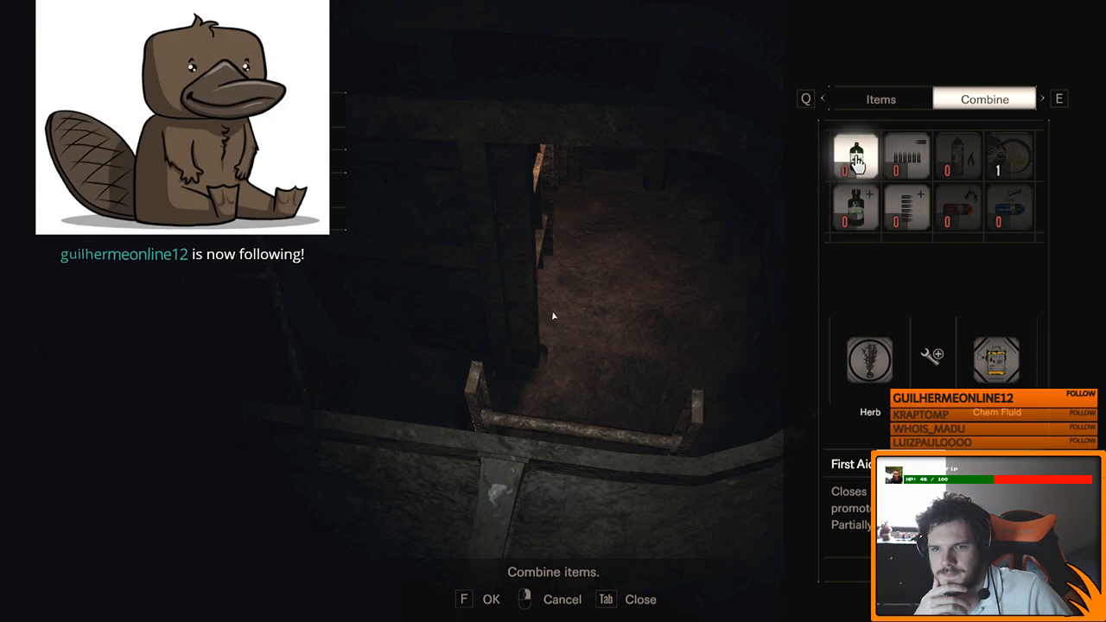
left_click(906, 208)
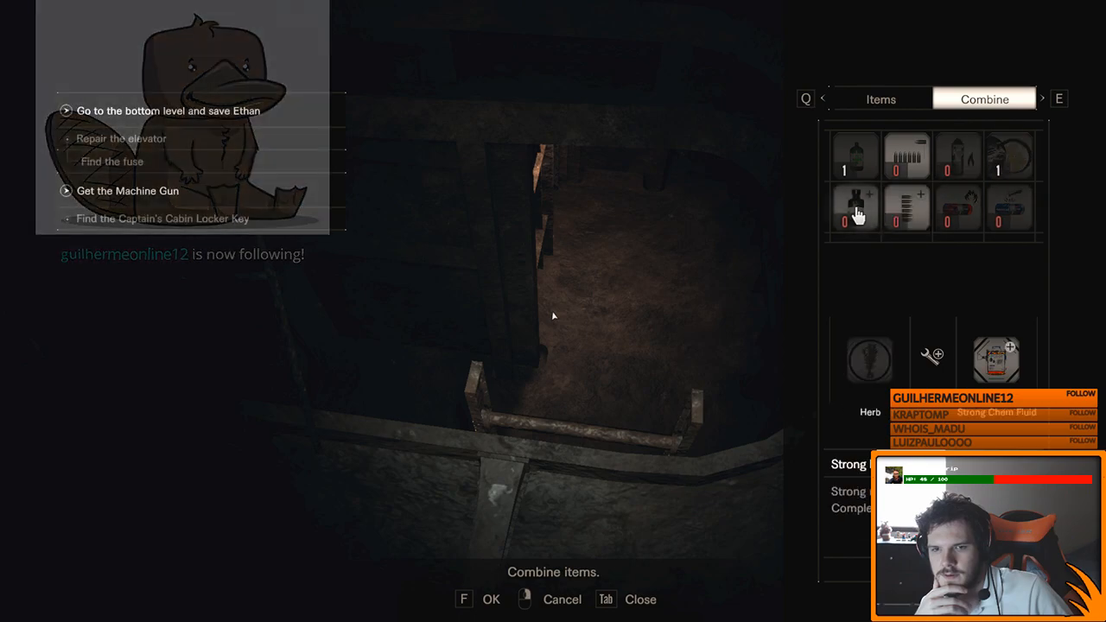
mouse_move(908, 210)
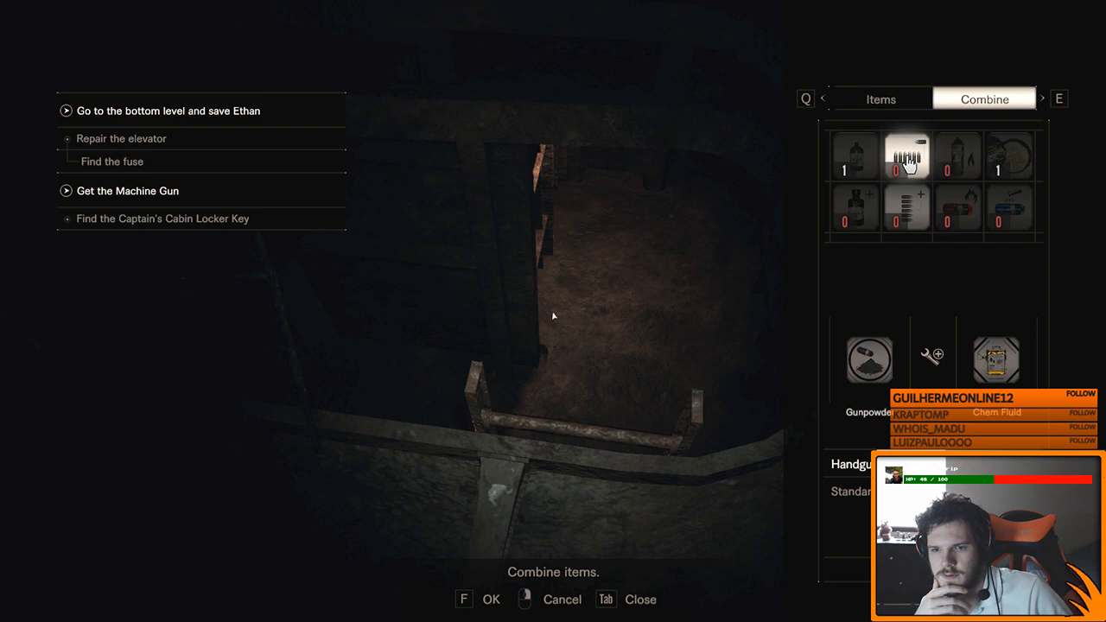
left_click(882, 98)
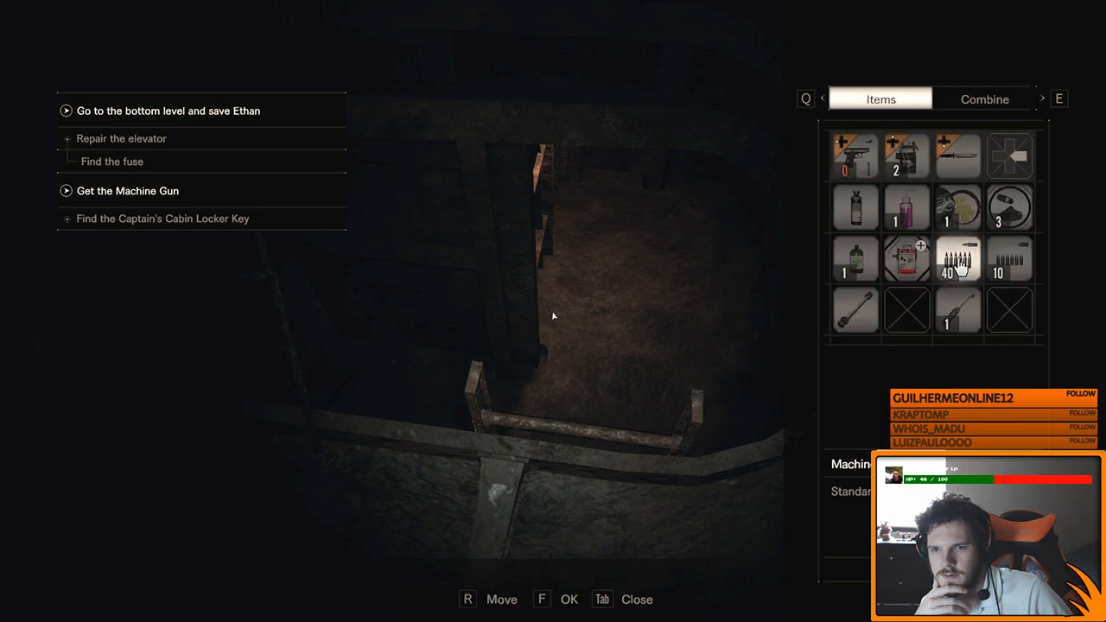
key("Tab")
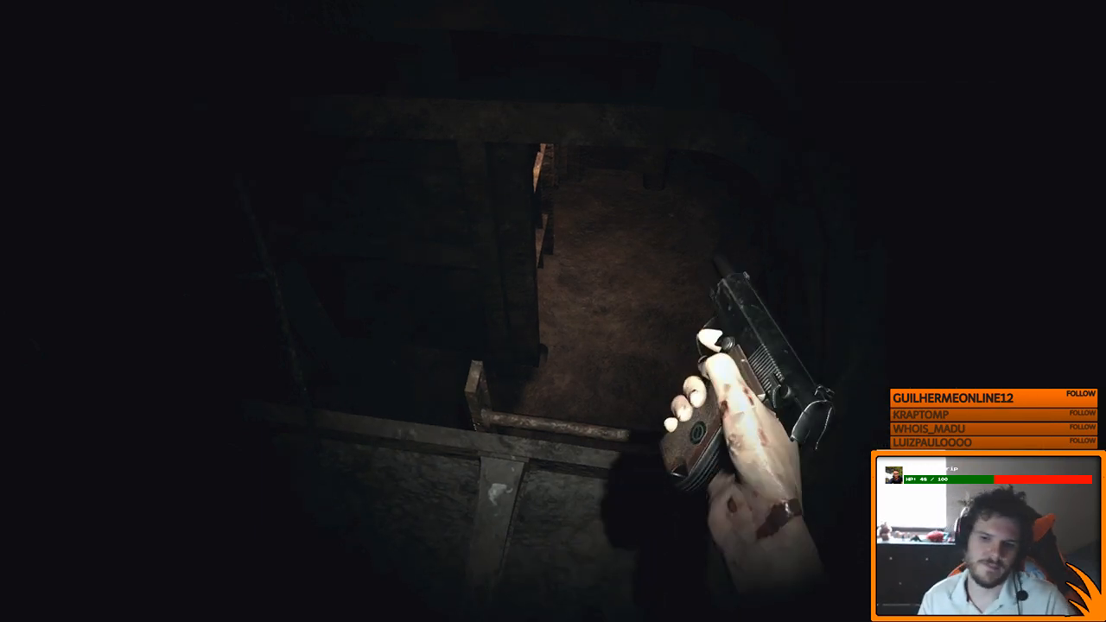